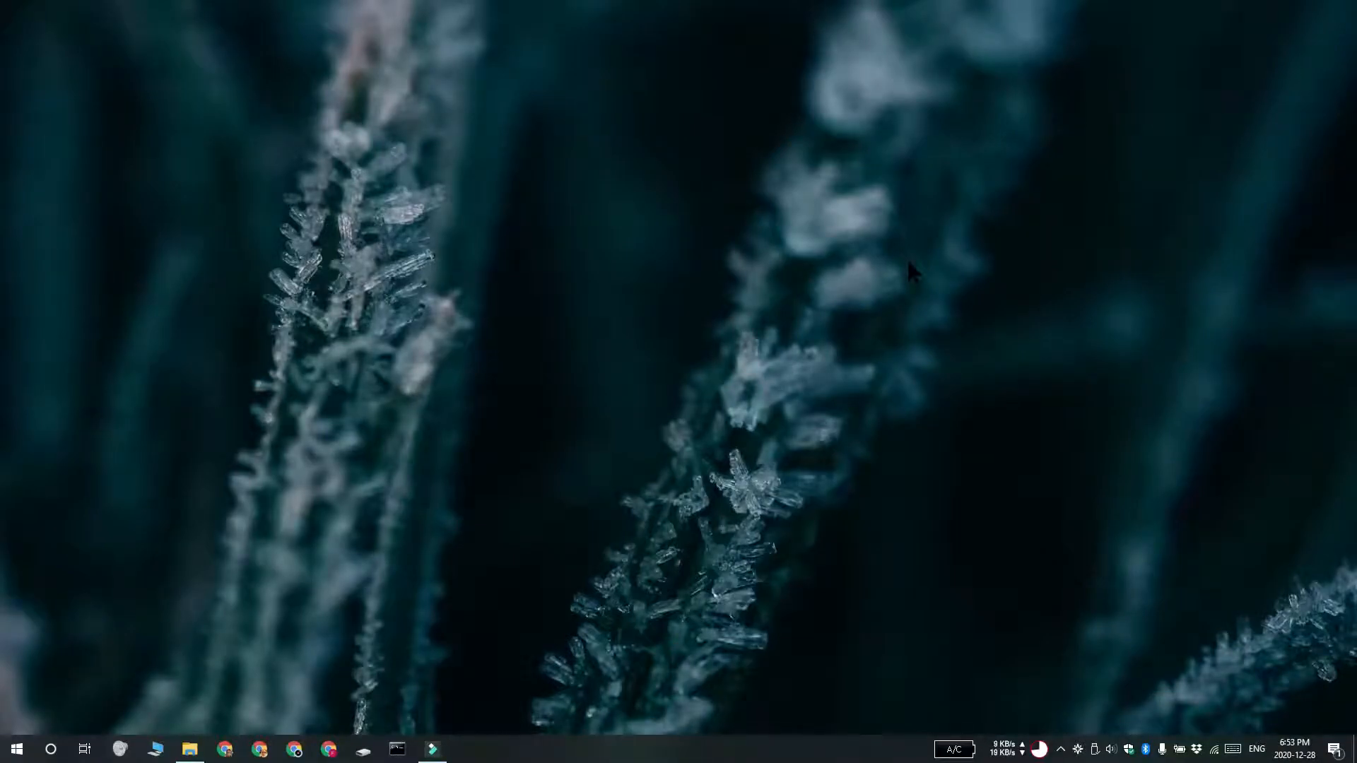
- Launch Steam's console via steam://open/console from the Run box (Win+R)
key(Win+r)
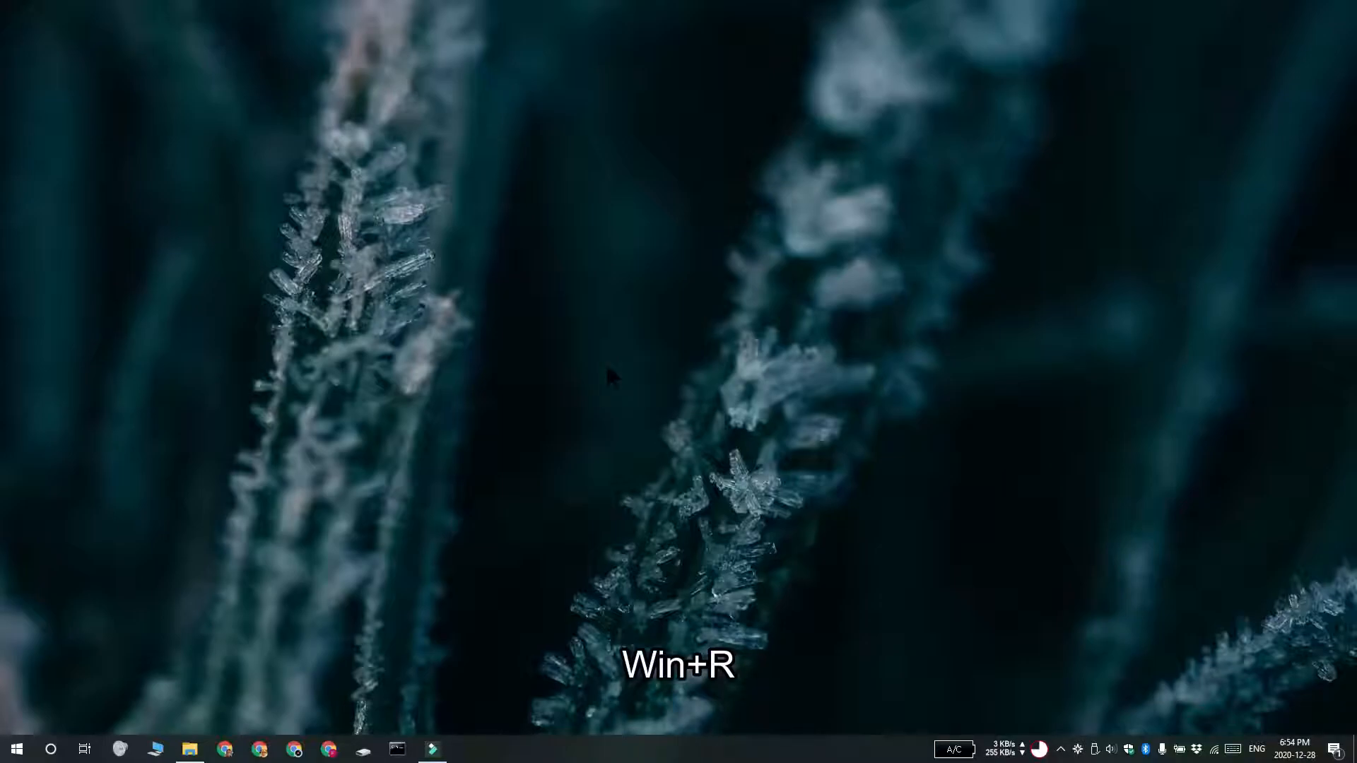
key(Win+r)
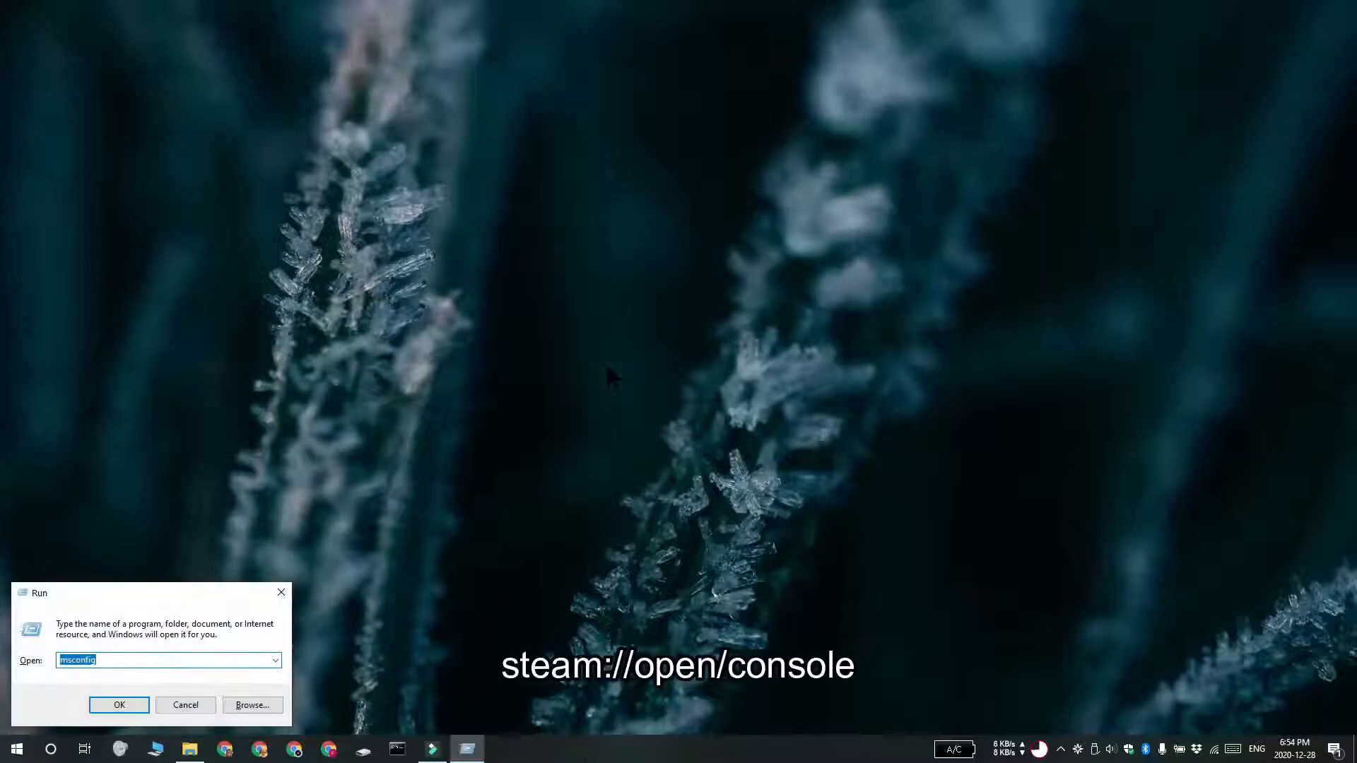
click(119, 704)
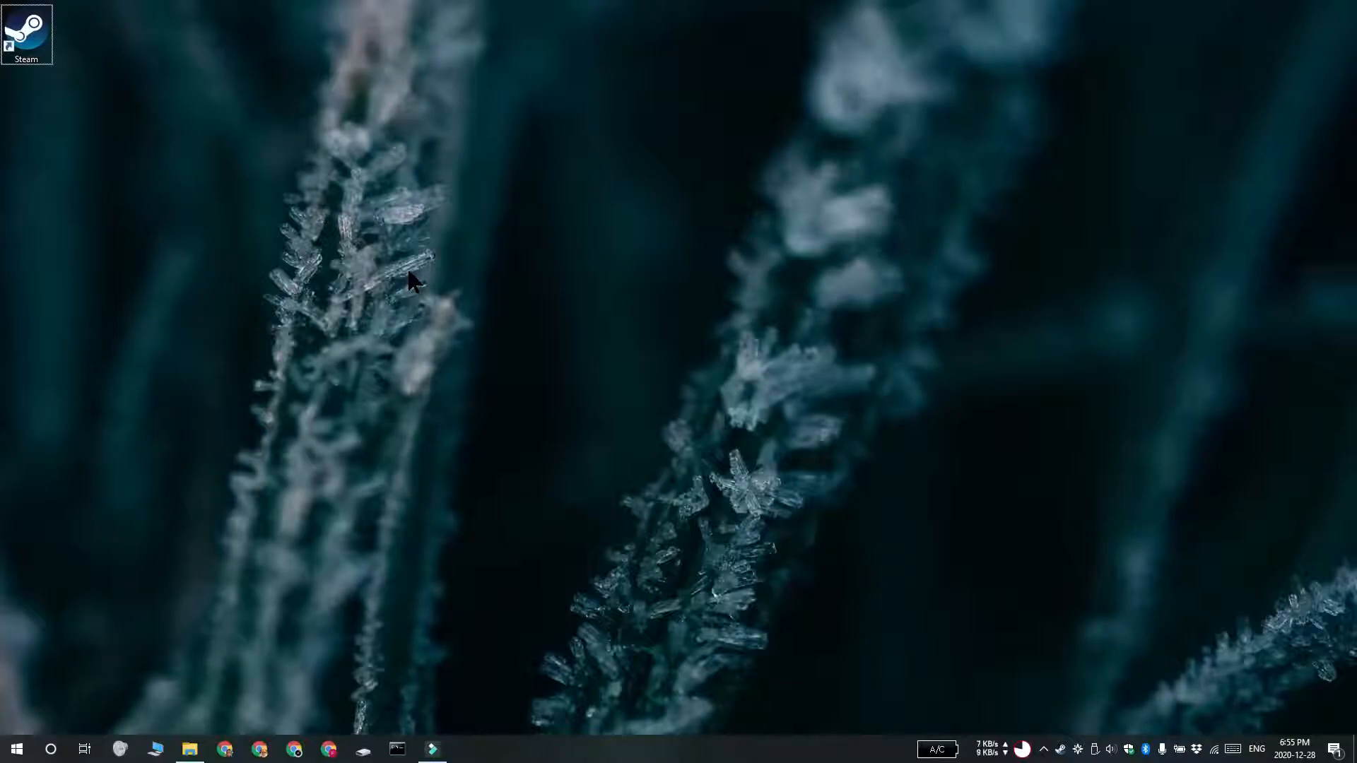
mouse_move(52, 121)
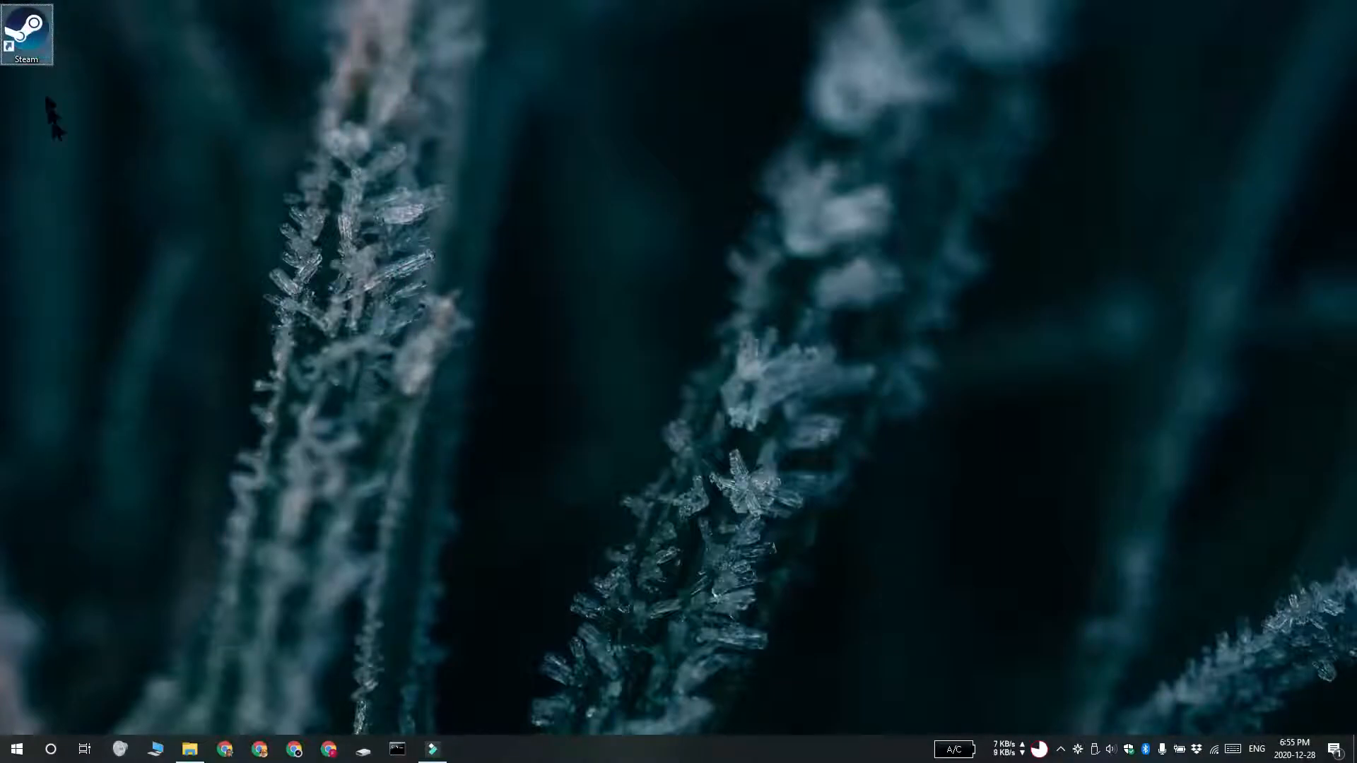
mouse_move(148, 329)
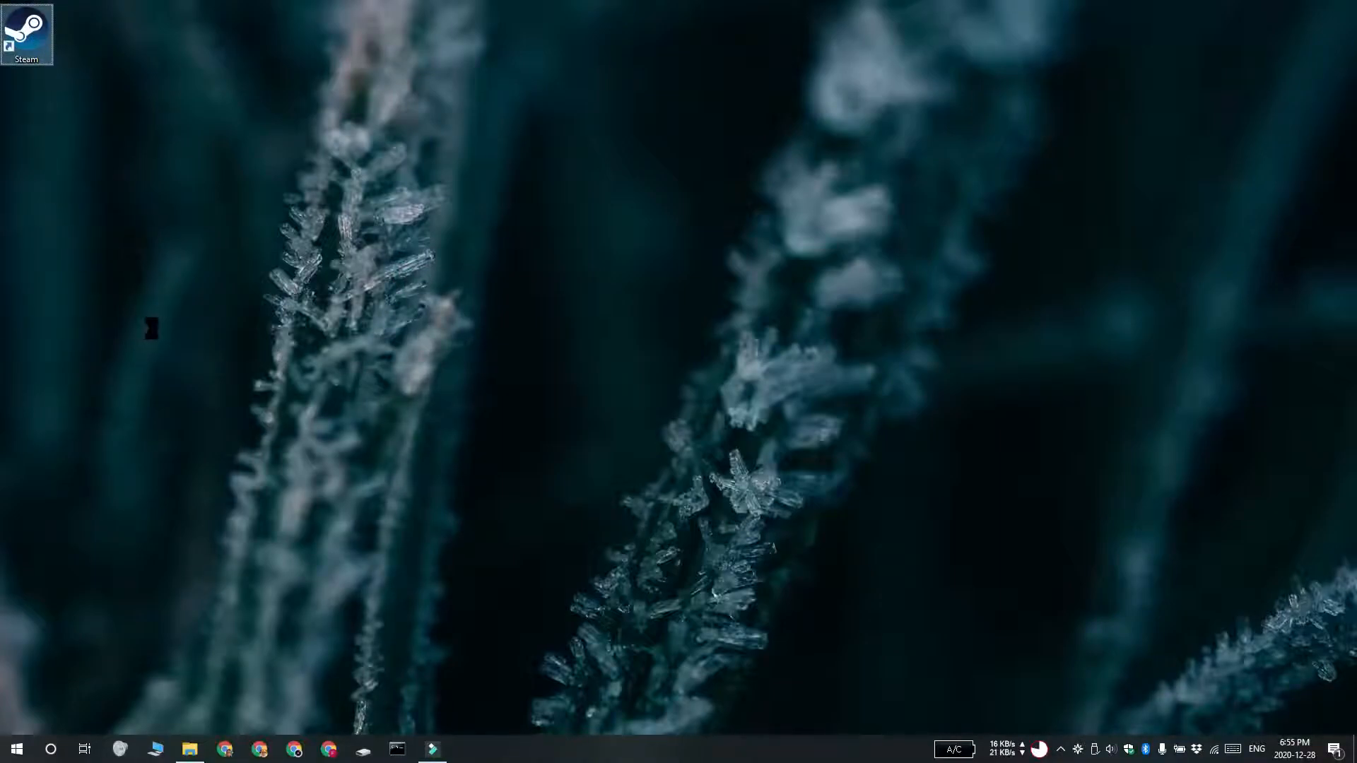
mouse_move(252, 483)
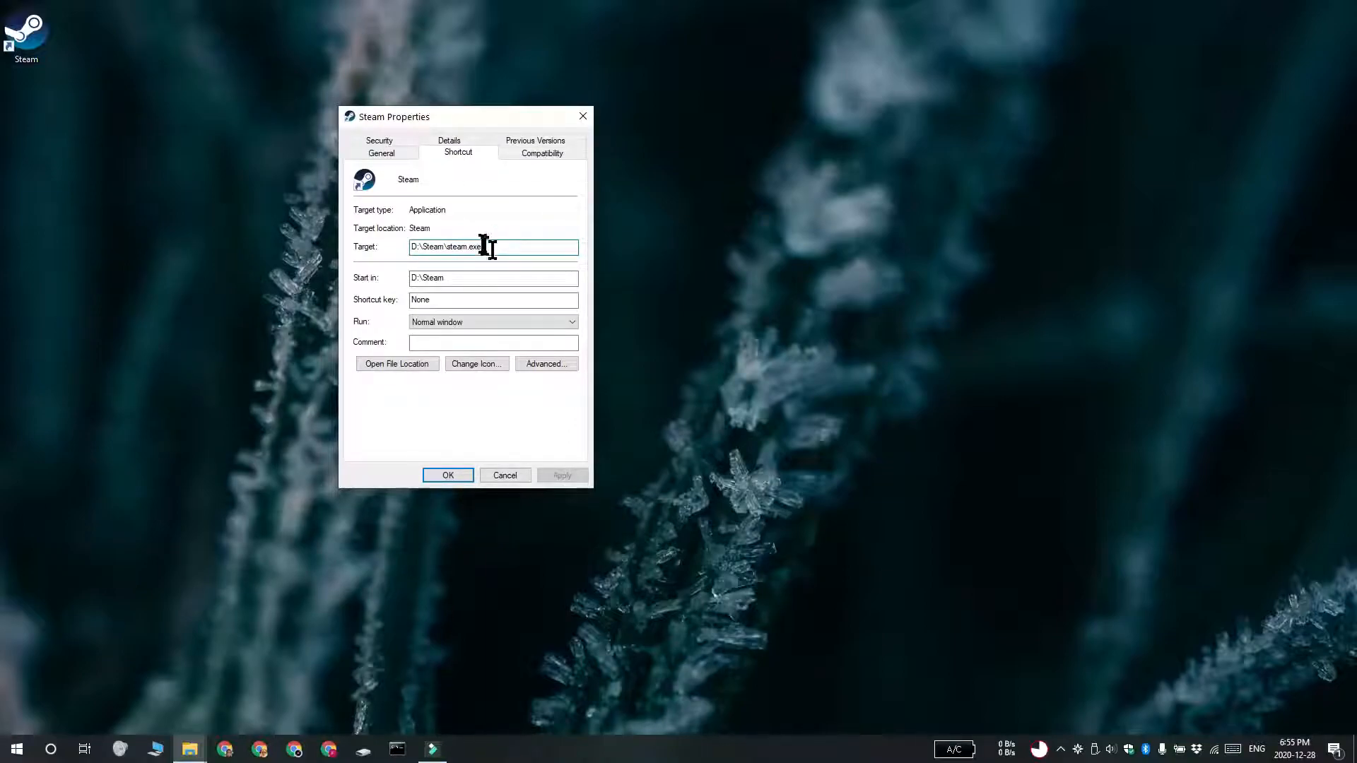
- Append -console to the Steam shortcut's target after steam.exe and save with OK
text(-console)
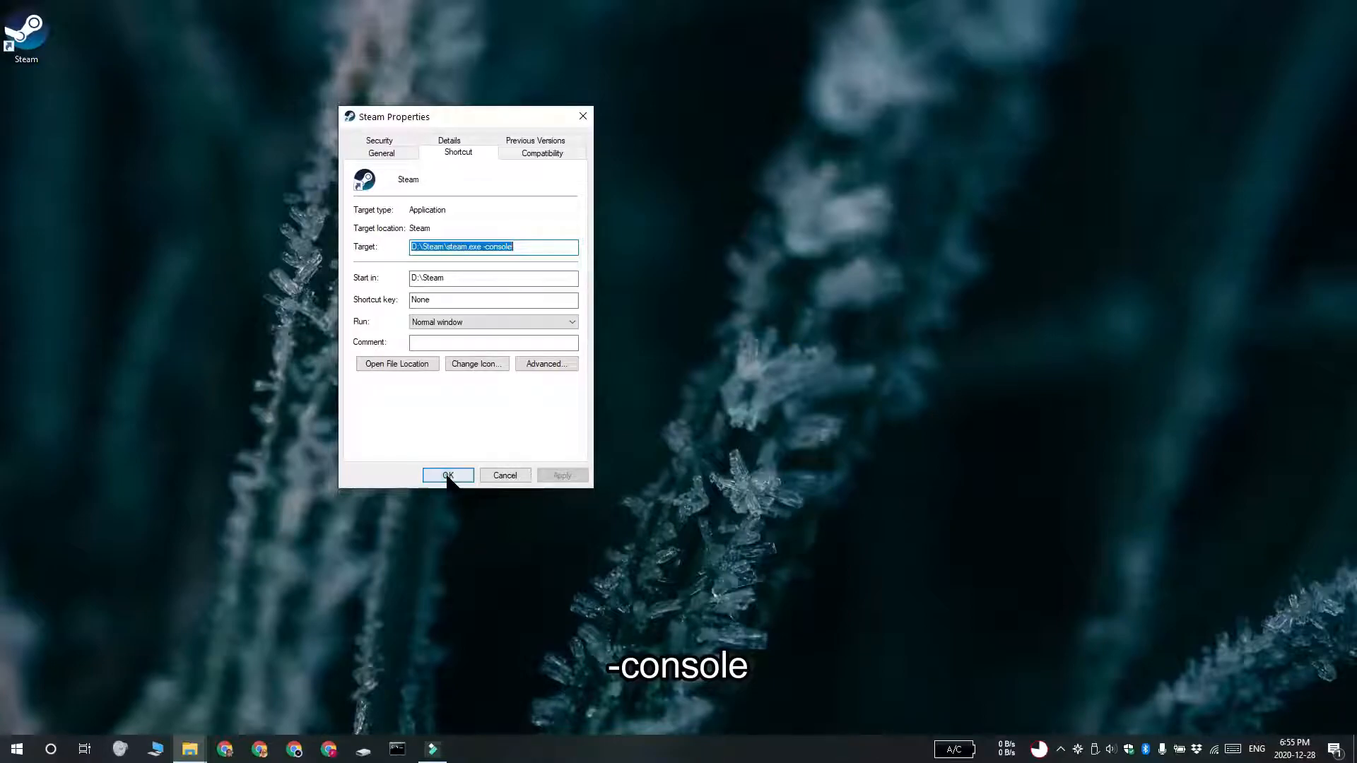
click(448, 475)
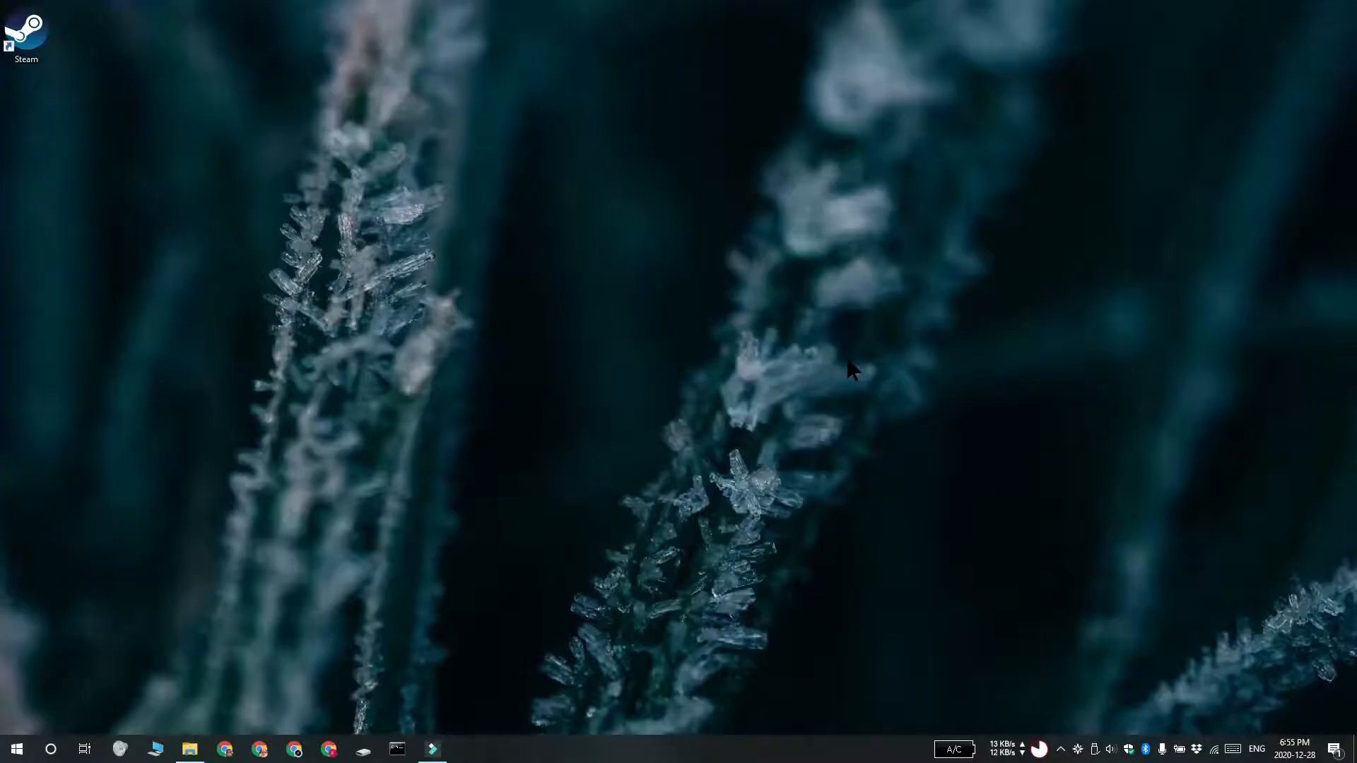
mouse_move(873, 255)
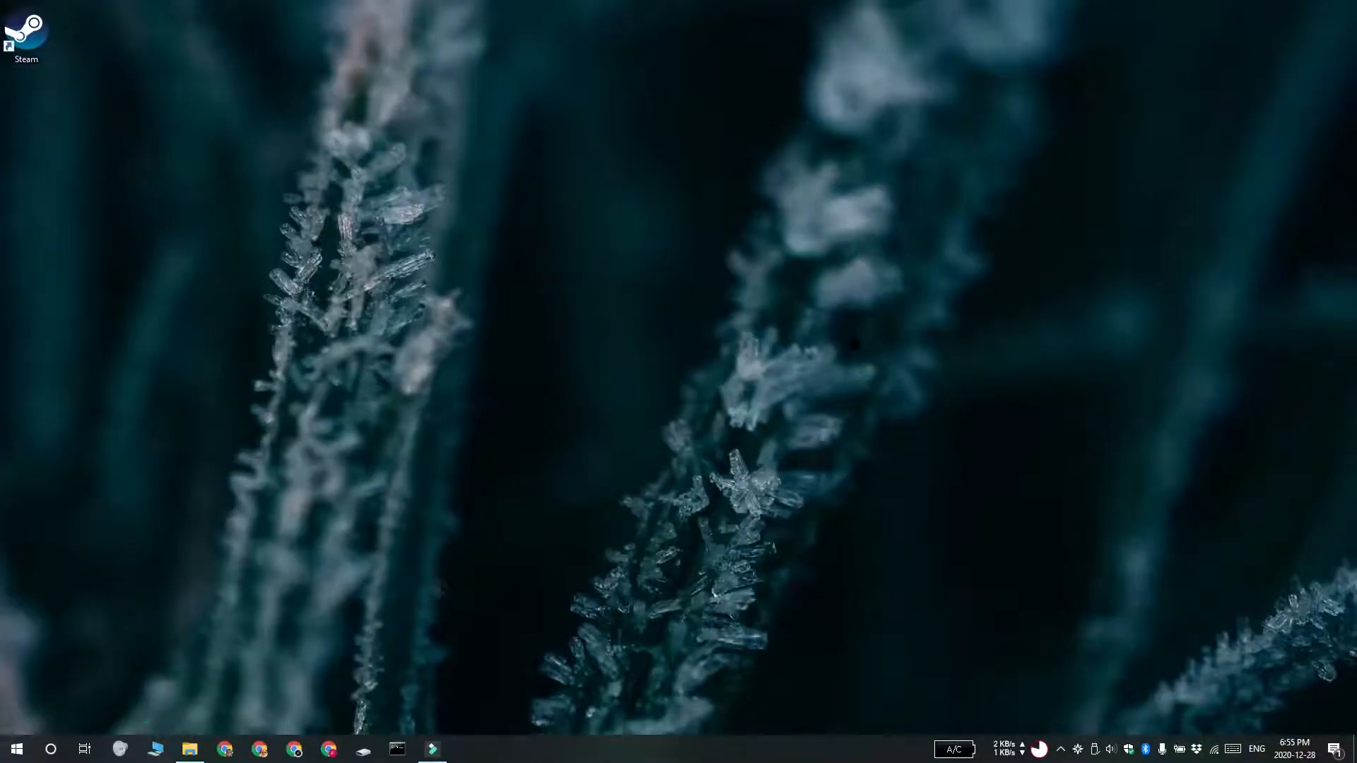
click(188, 749)
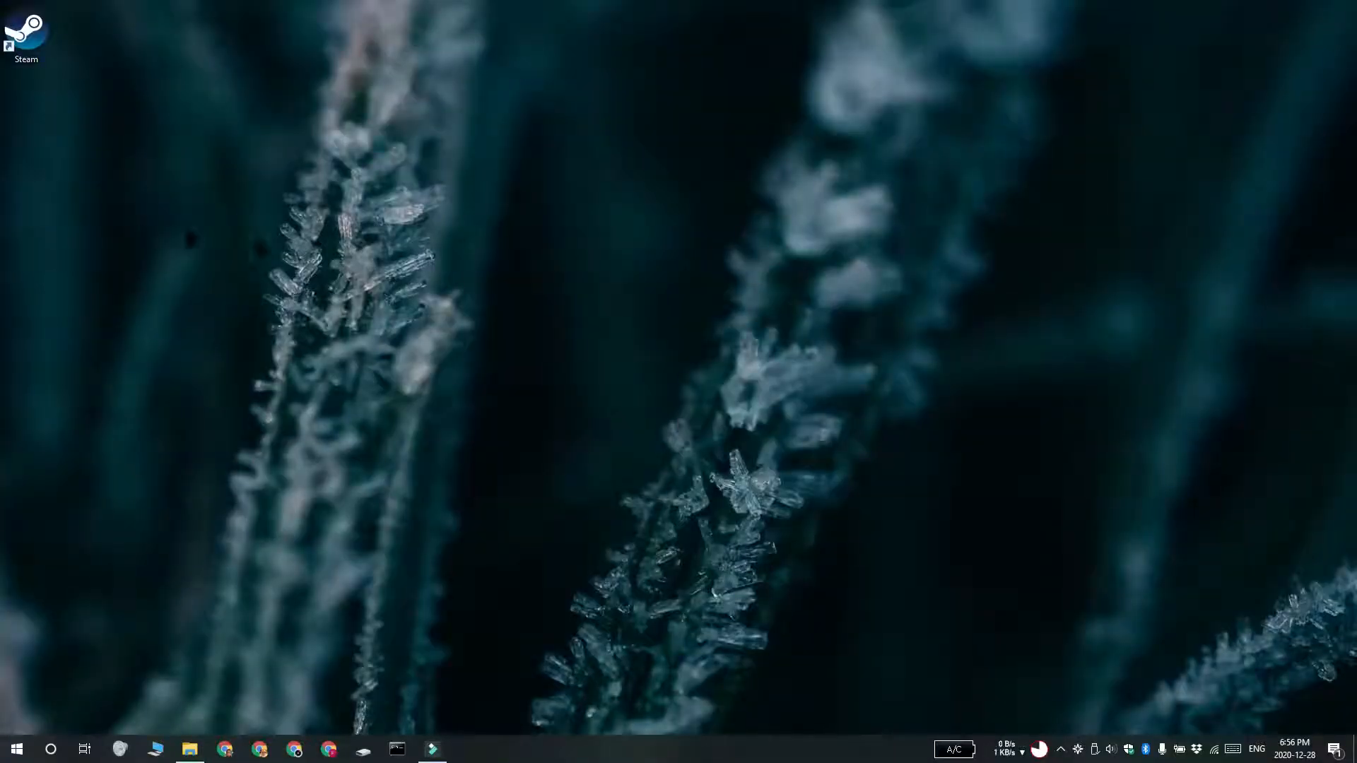
- Launch Chrome from the taskbar and enter steam://open/console in the address bar
click(225, 749)
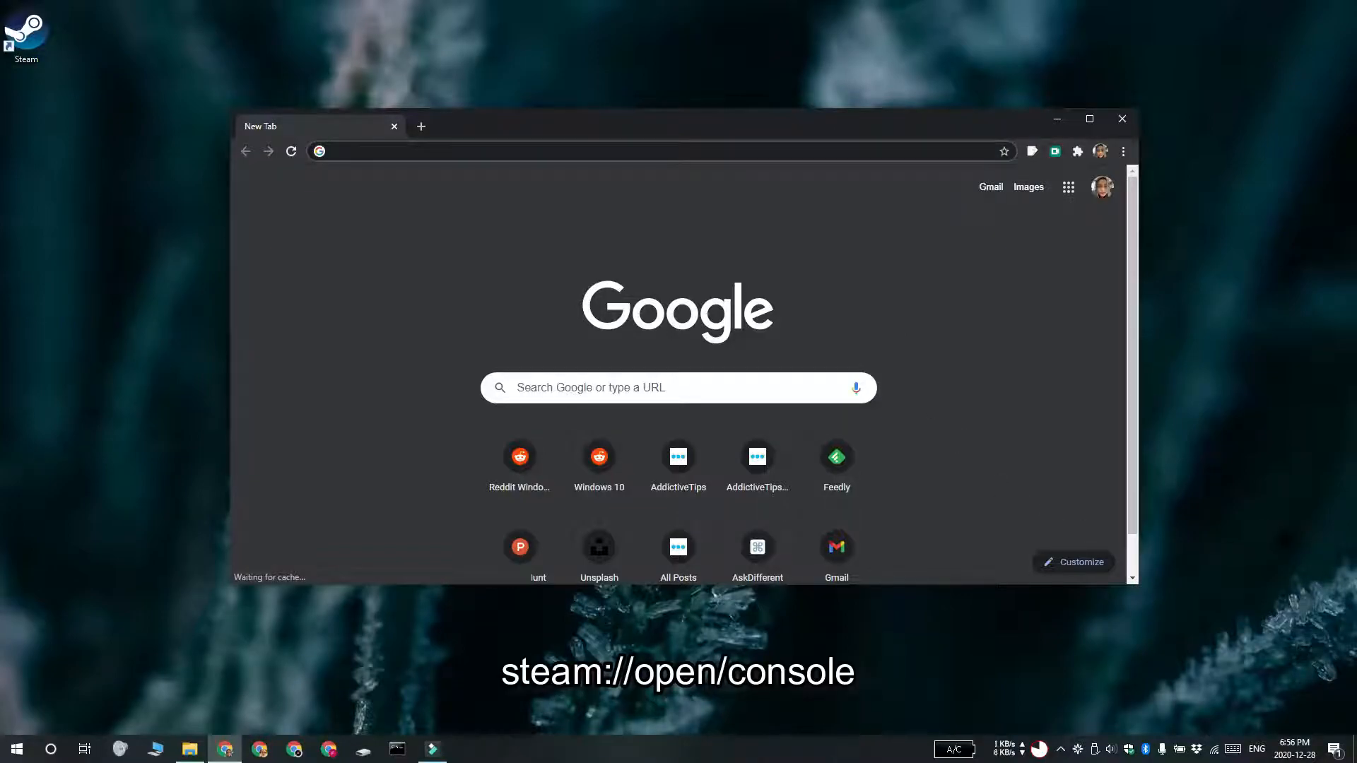
text(steam://open/console)
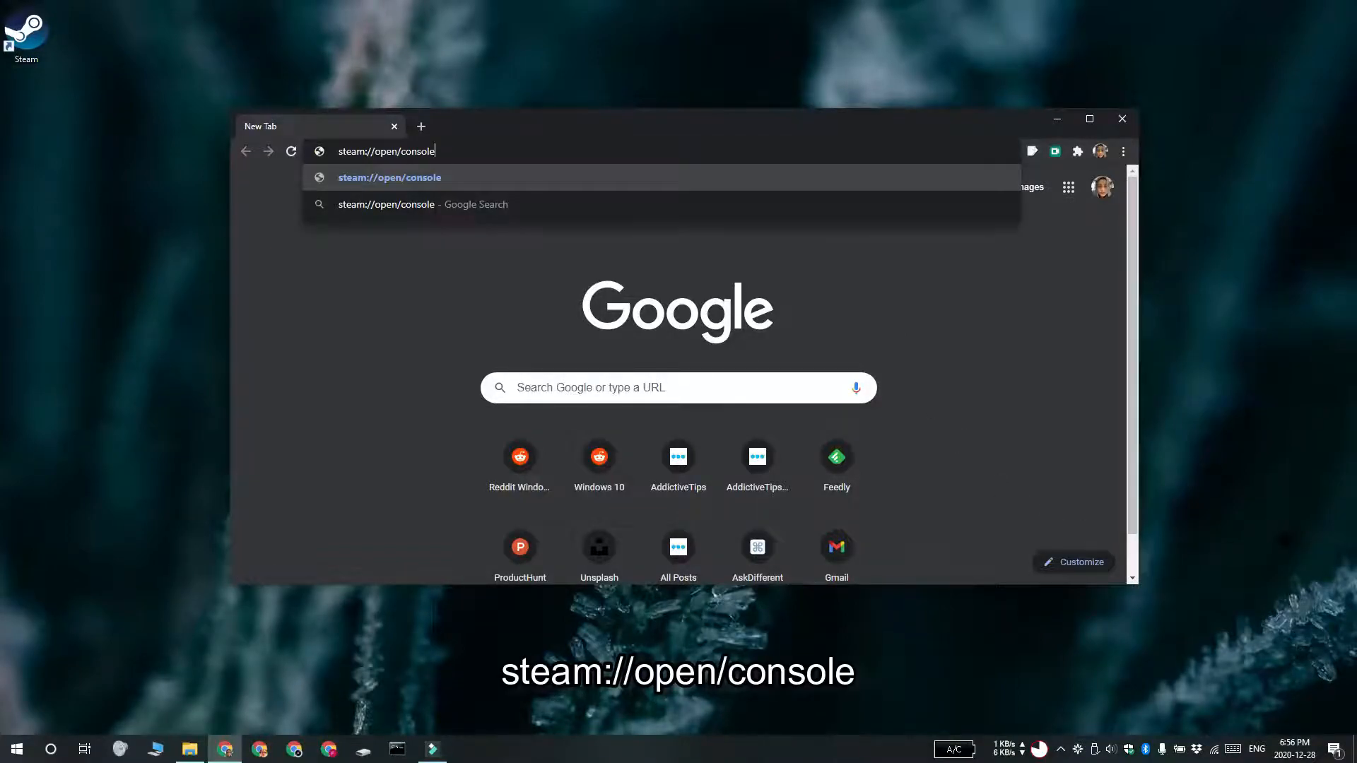